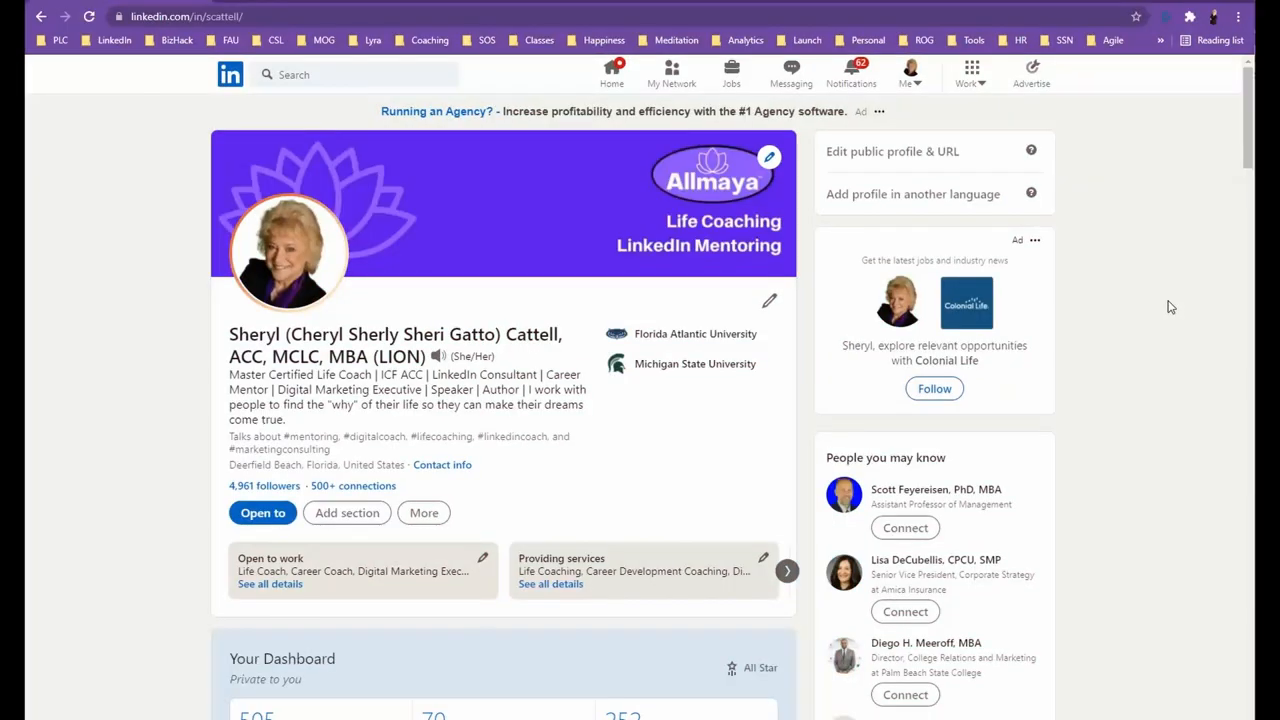
{"action": "mouse_move", "coordinate": [600, 298]}
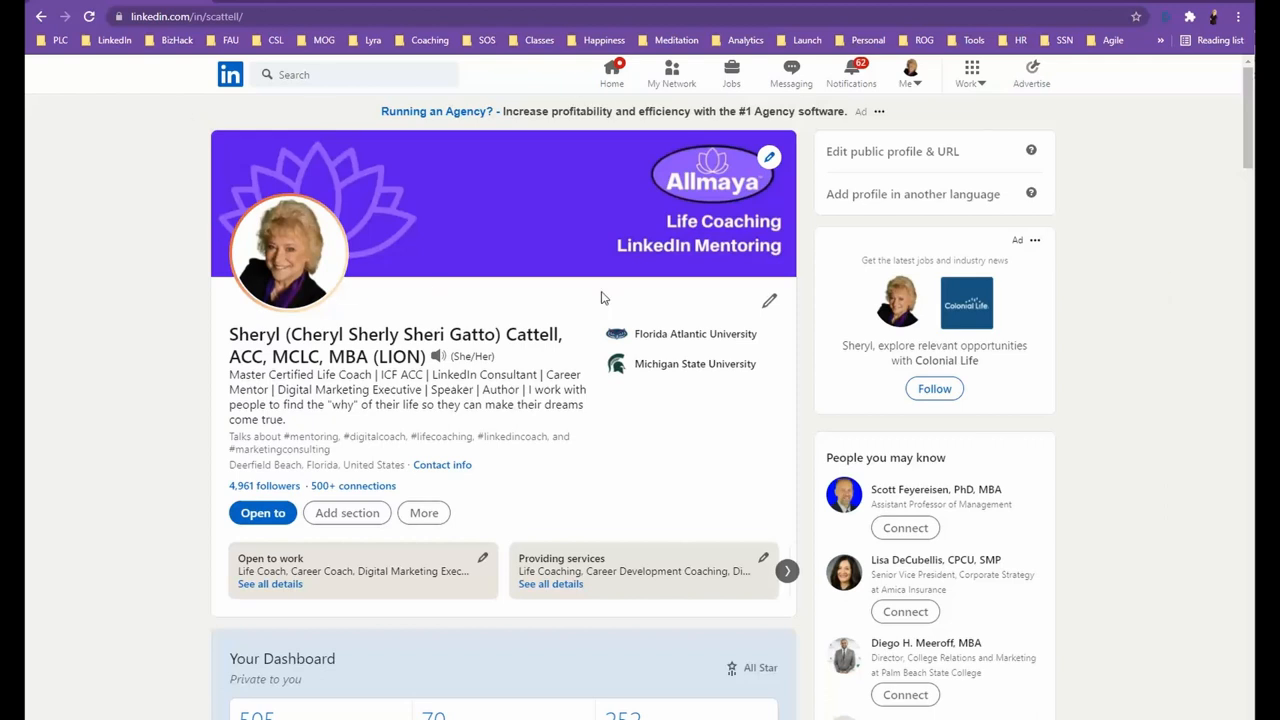
{"action": "mouse_move", "coordinate": [220, 252]}
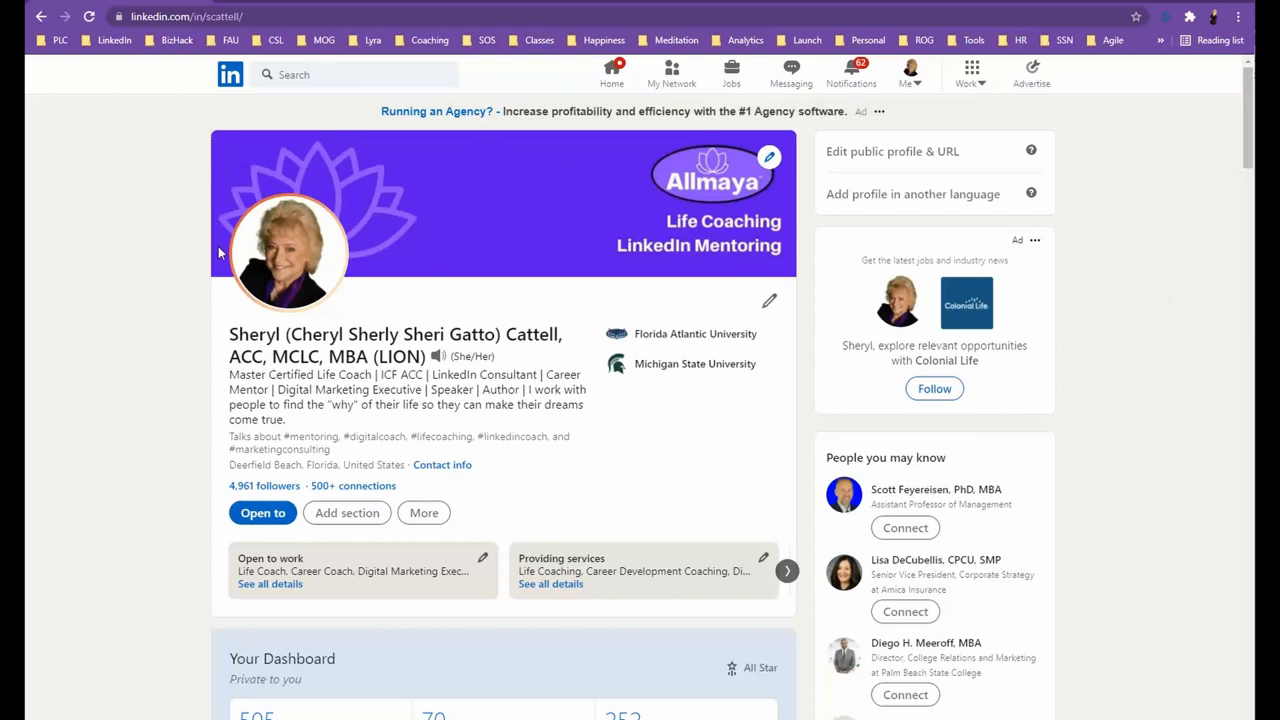
{"action": "mouse_move", "coordinate": [794, 268]}
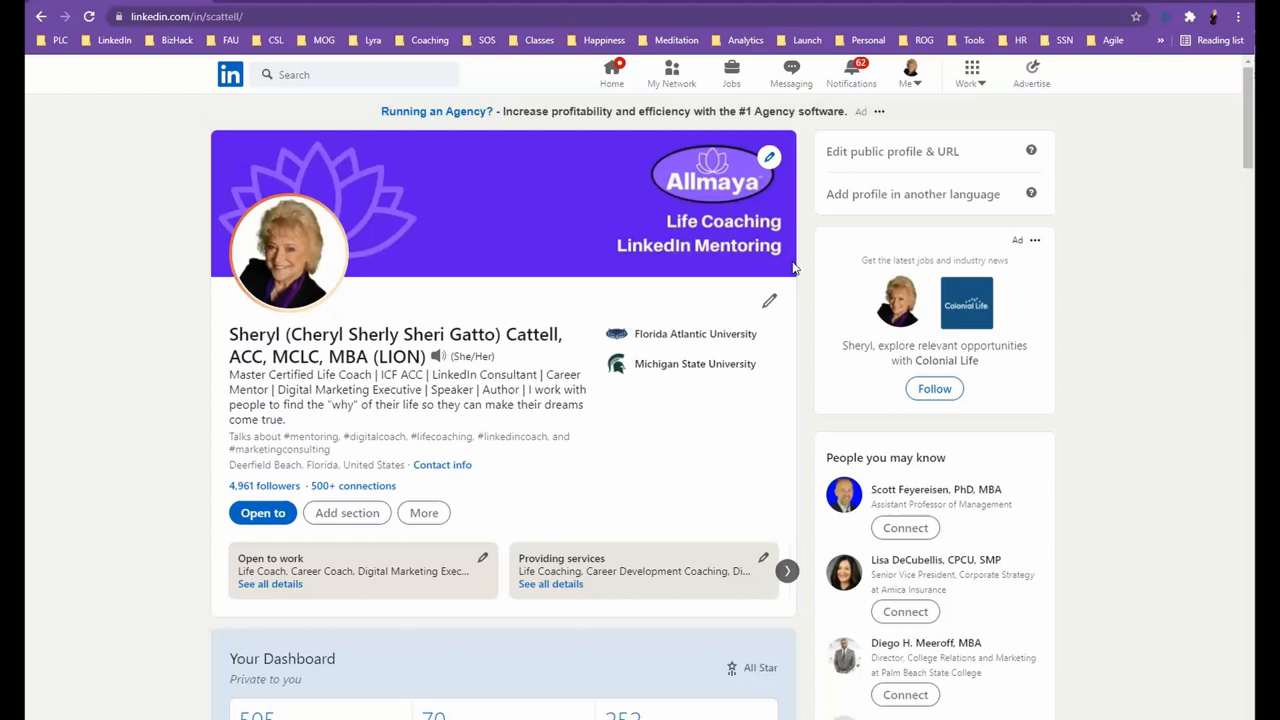
{"action": "mouse_move", "coordinate": [310, 144]}
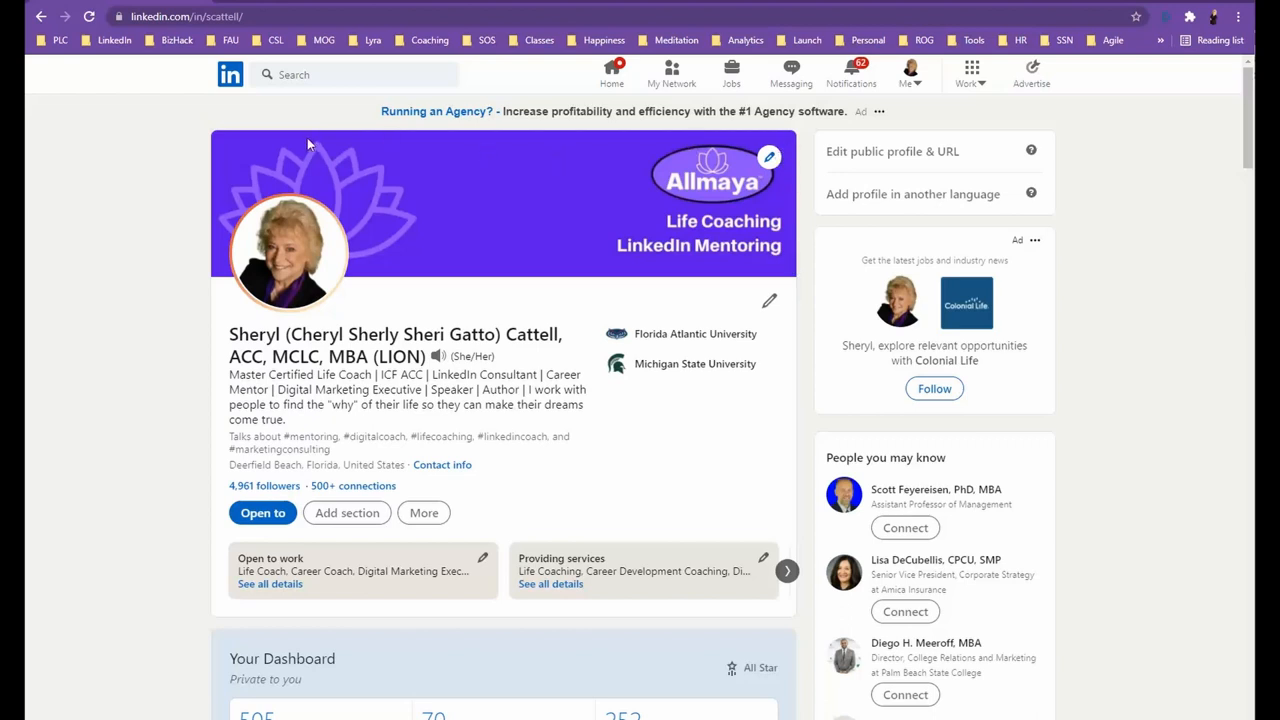
{"action": "mouse_move", "coordinate": [28, 52]}
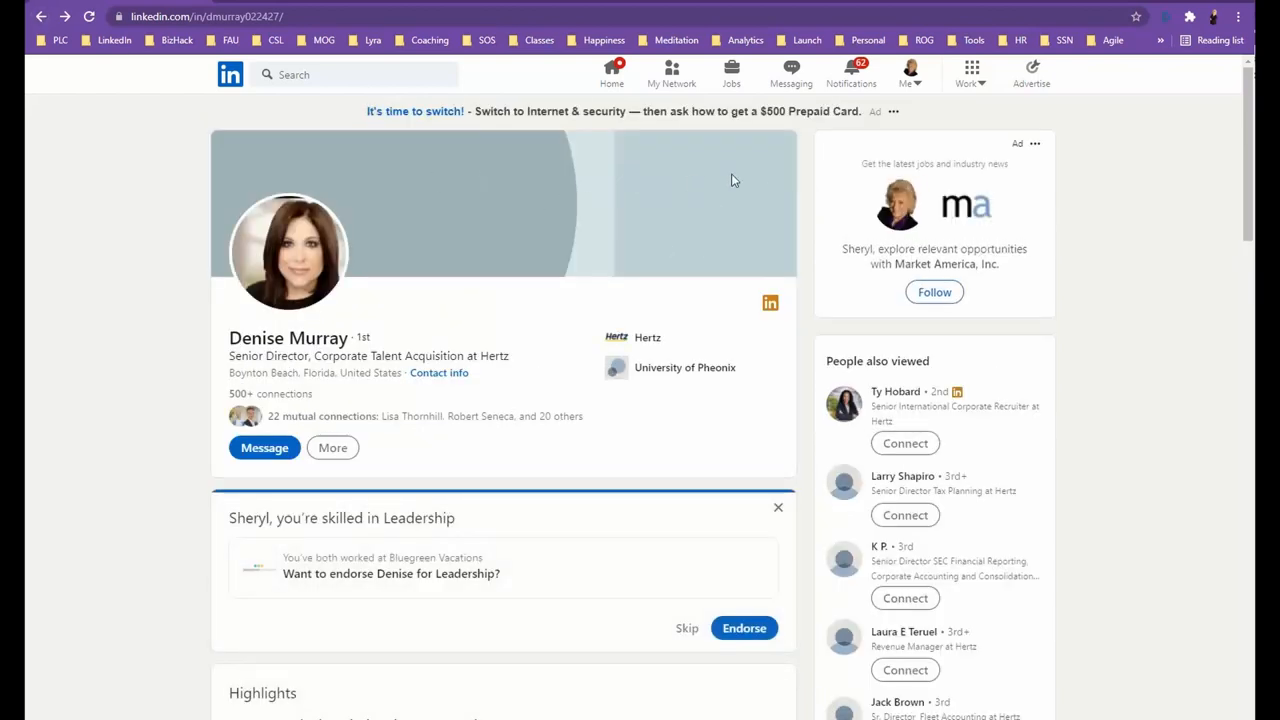
{"action": "mouse_move", "coordinate": [124, 70]}
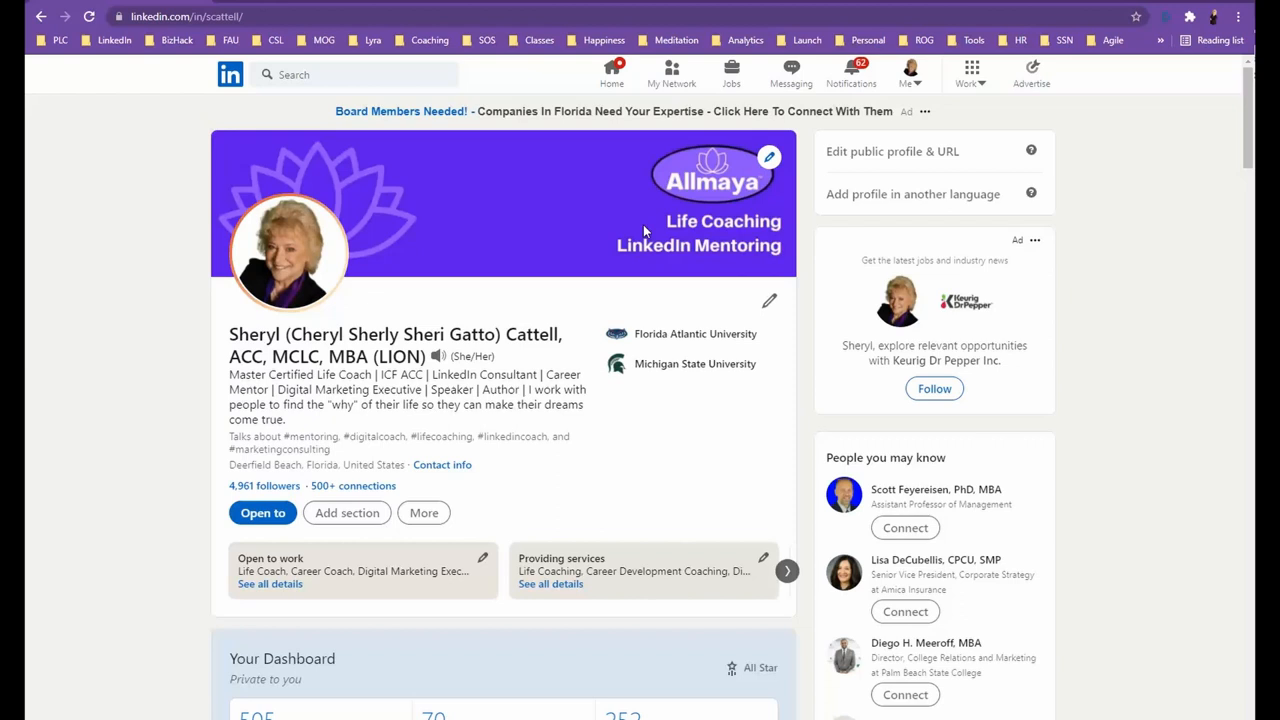
{"action": "mouse_move", "coordinate": [416, 250]}
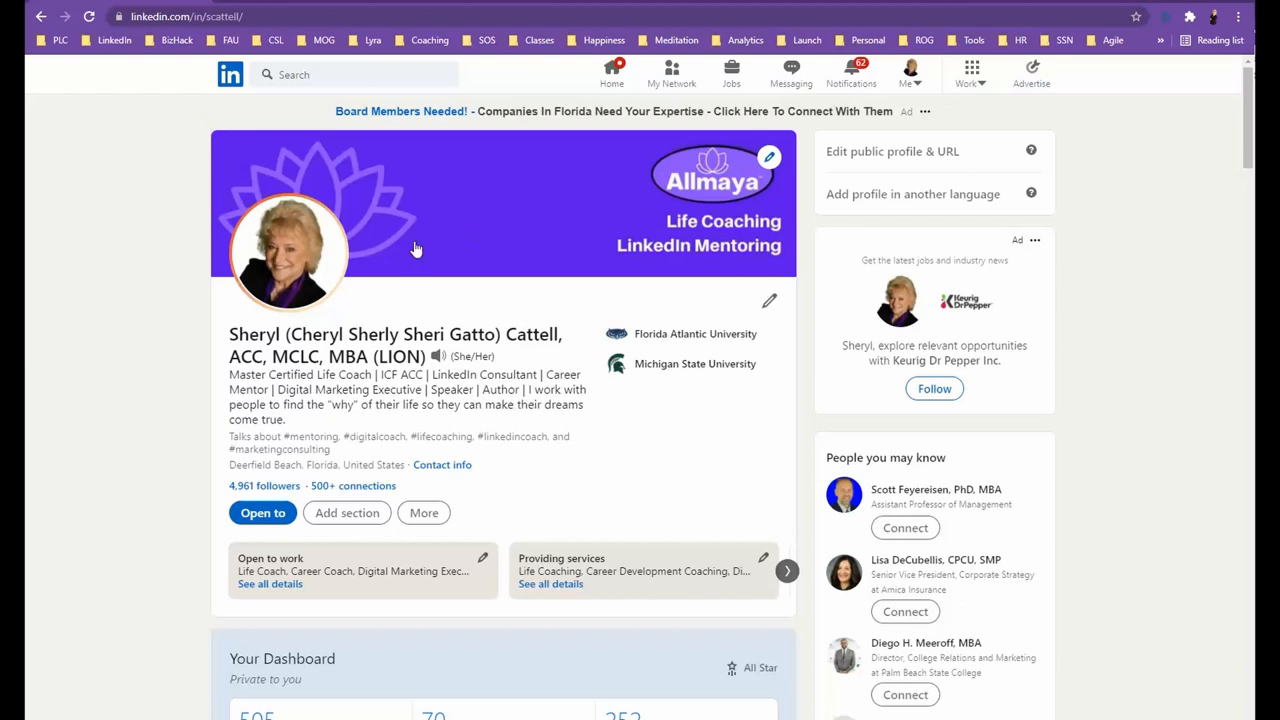
{"action": "mouse_move", "coordinate": [490, 308]}
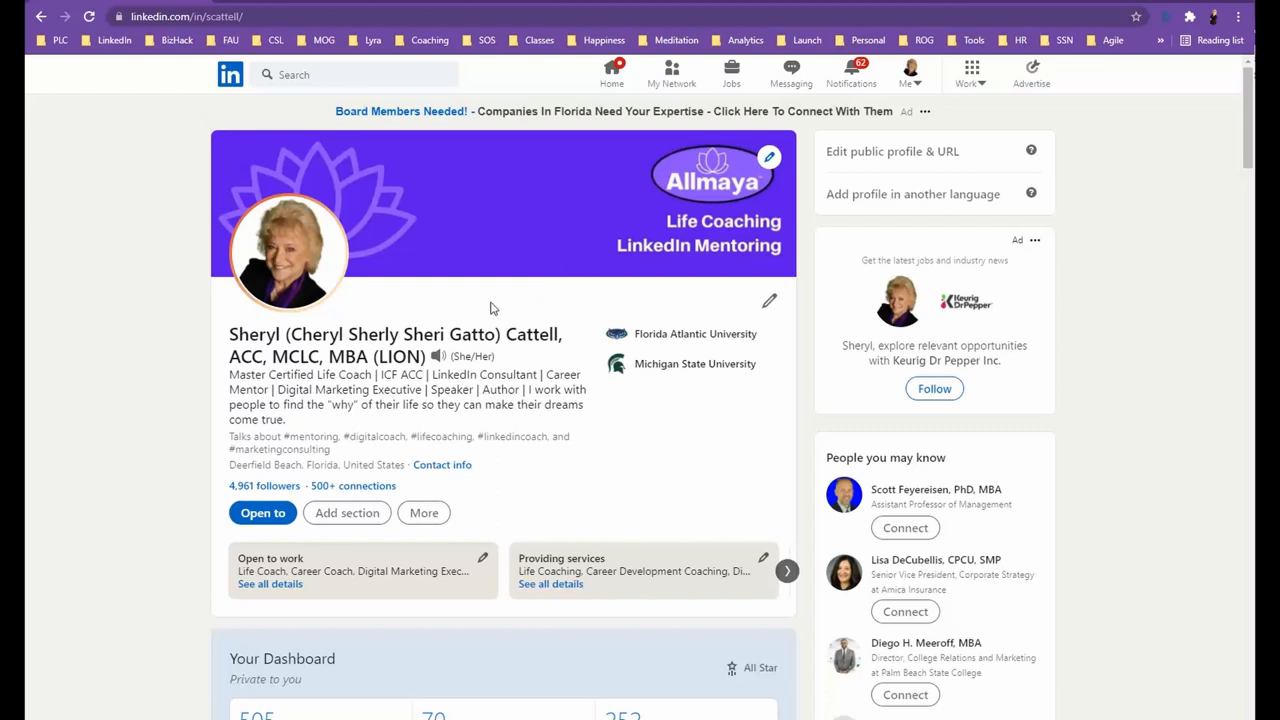
{"action": "mouse_move", "coordinate": [510, 224]}
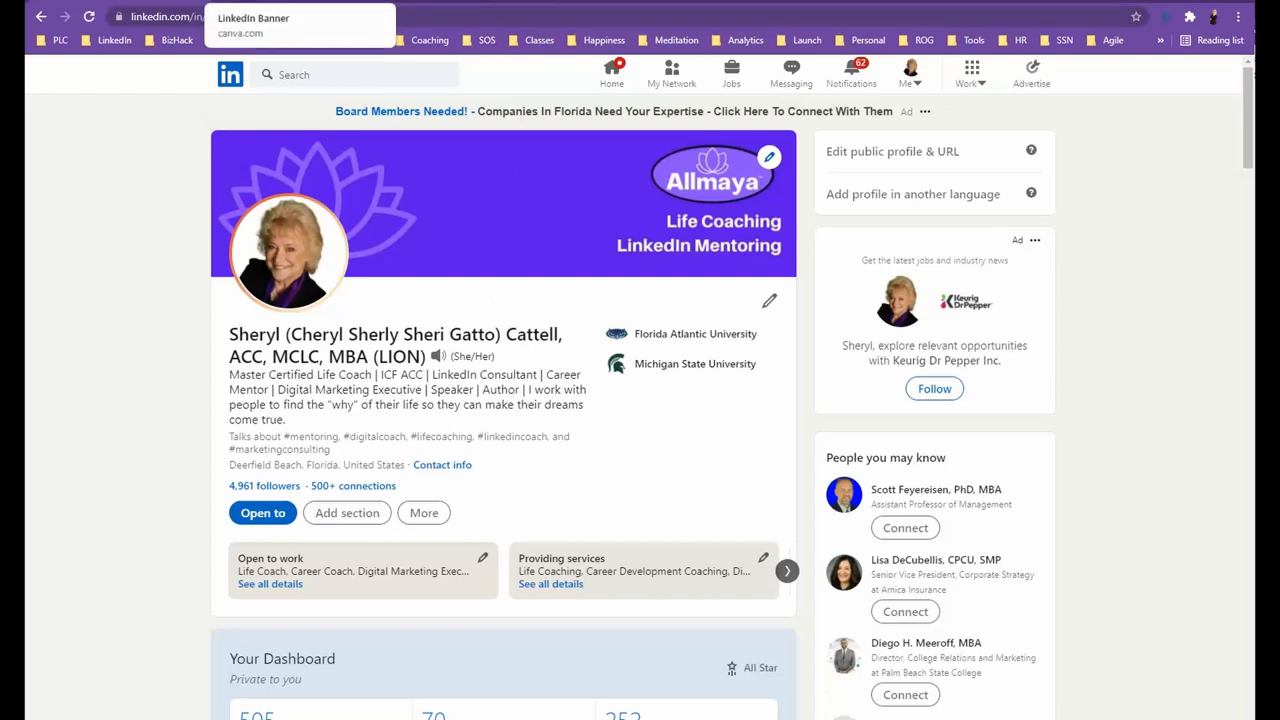
Search Canva templates for 'LinkedIn banner'.
{"action": "left_click", "coordinate": [252, 24]}
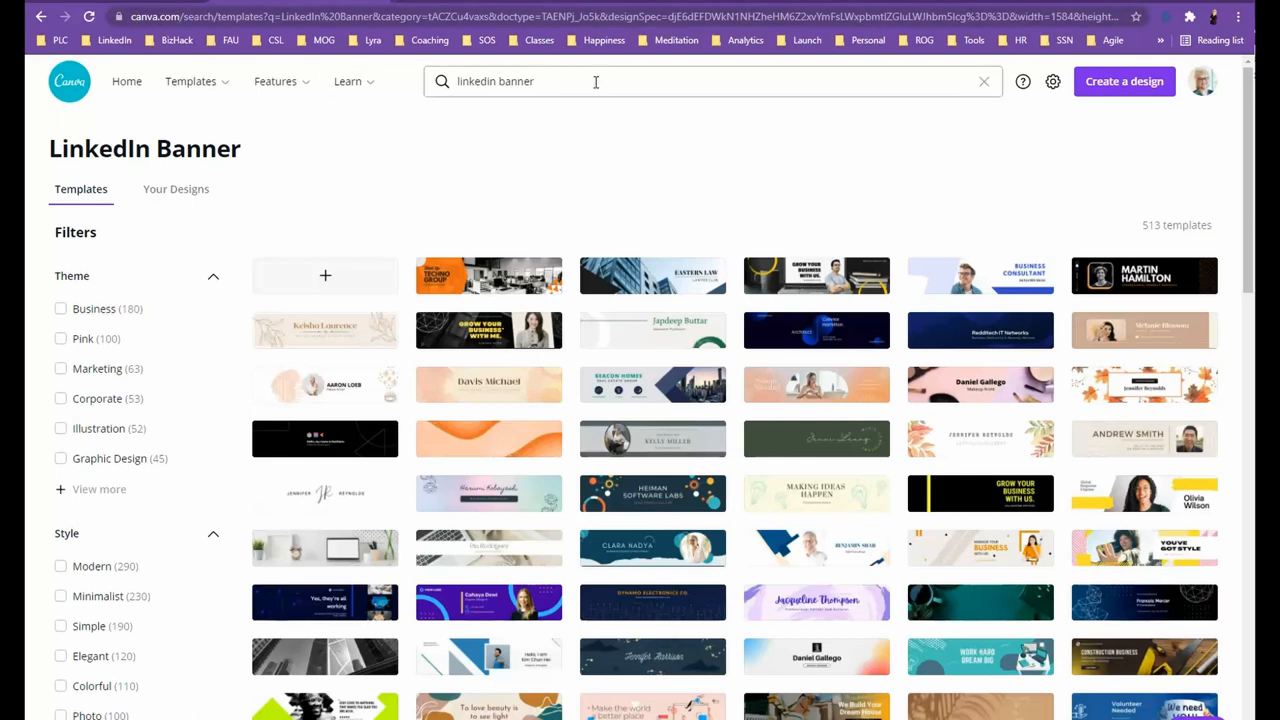
{"action": "left_click", "coordinate": [596, 80]}
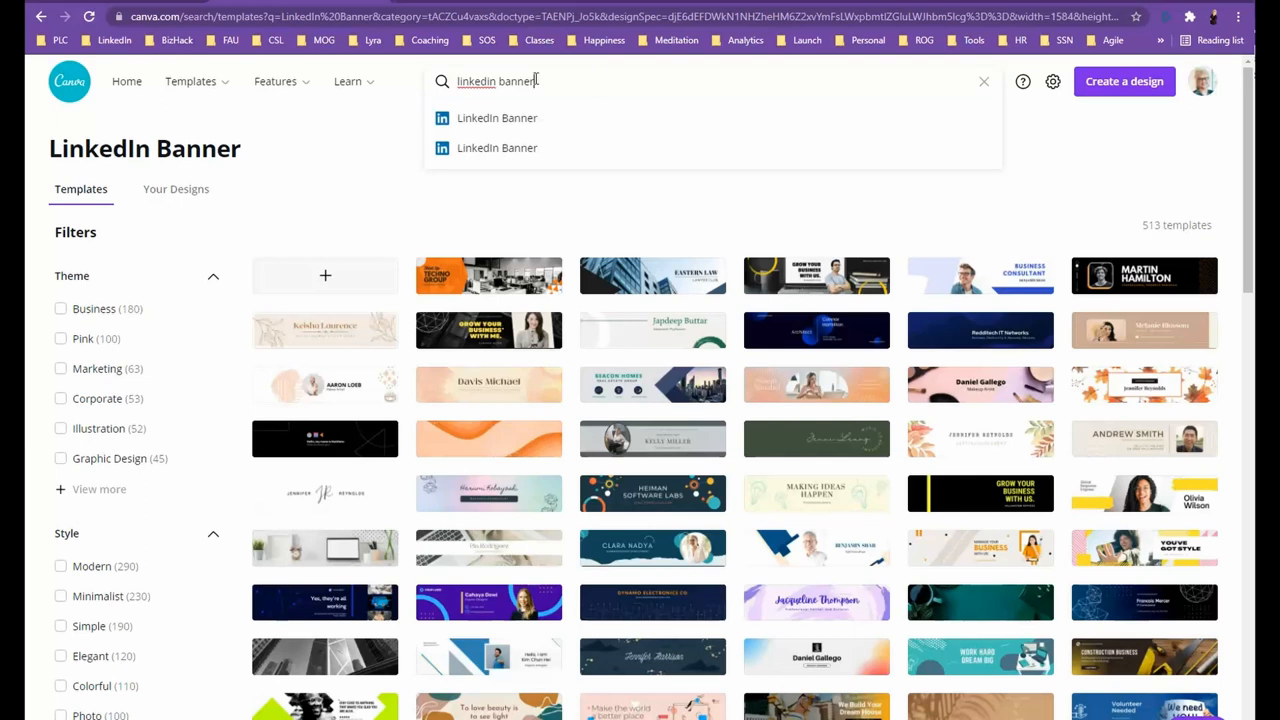
{"action": "double_click", "coordinate": [496, 80]}
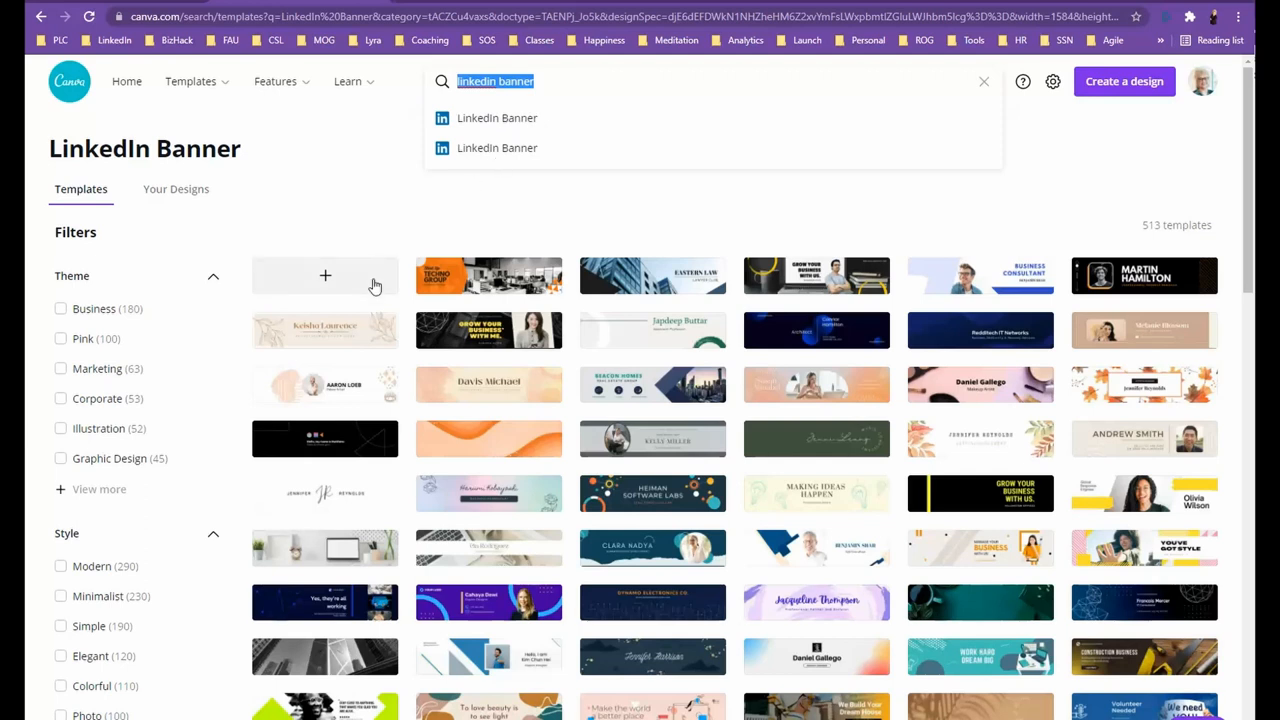
Browse the results and choose the purple banner with a name on a white panel.
{"action": "scroll", "scroll_direction": "down", "scroll_amount": 3}
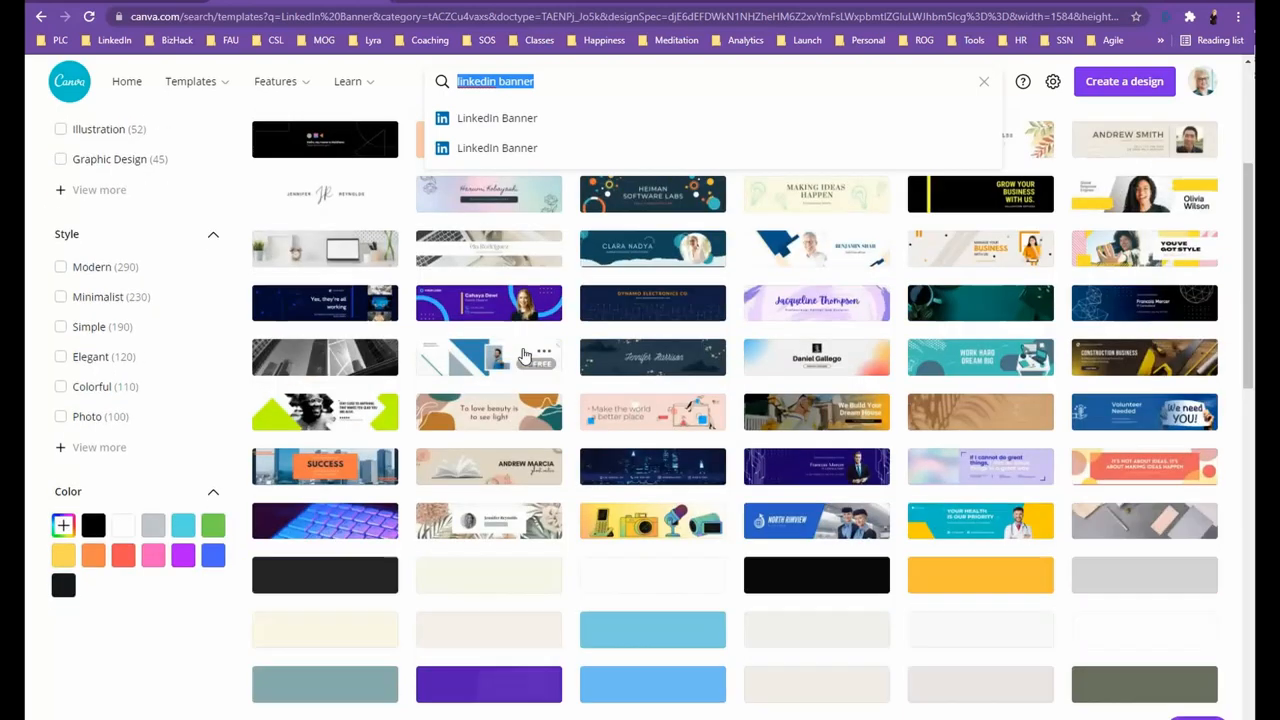
{"action": "scroll", "scroll_direction": "down", "scroll_amount": 3}
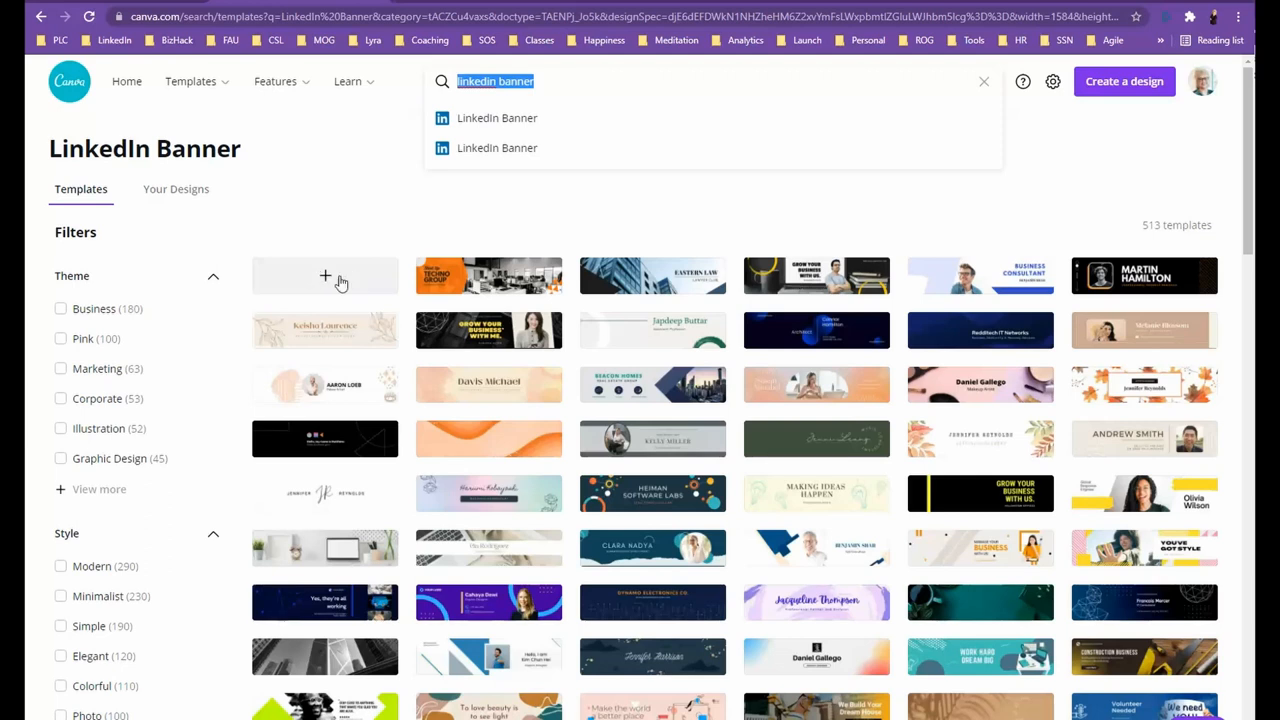
{"action": "mouse_move", "coordinate": [320, 280]}
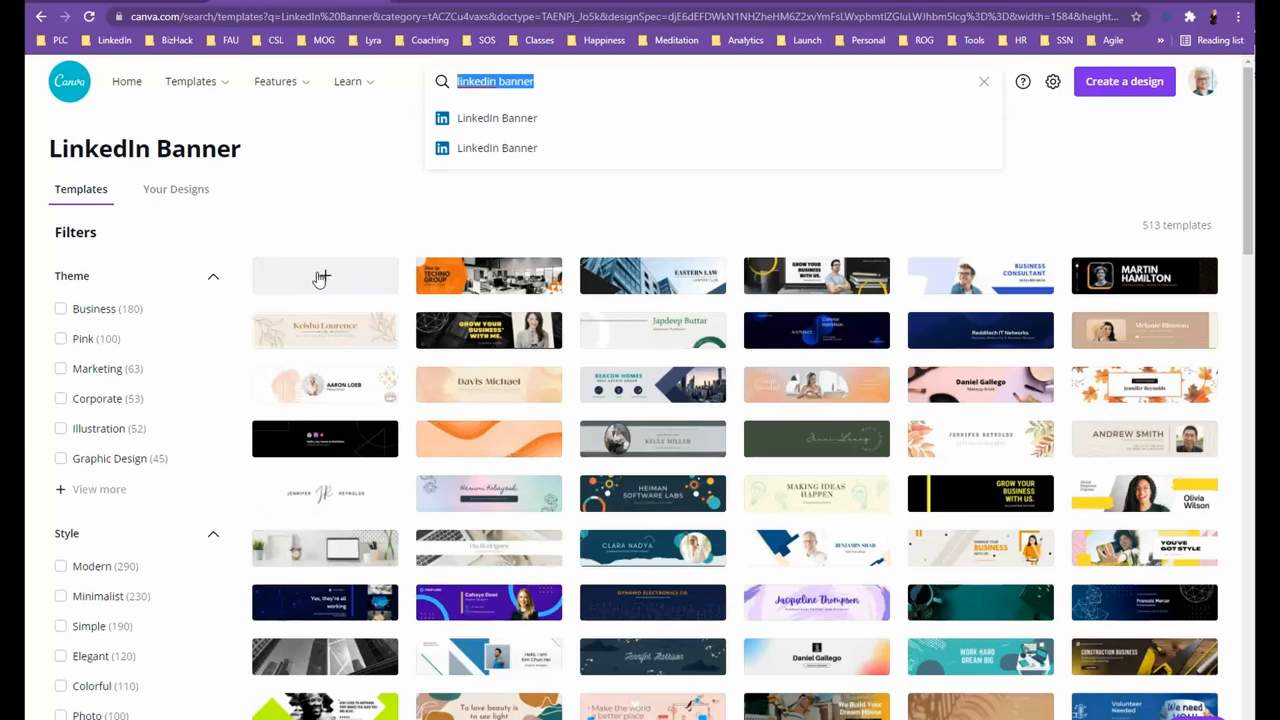
{"action": "mouse_move", "coordinate": [320, 280]}
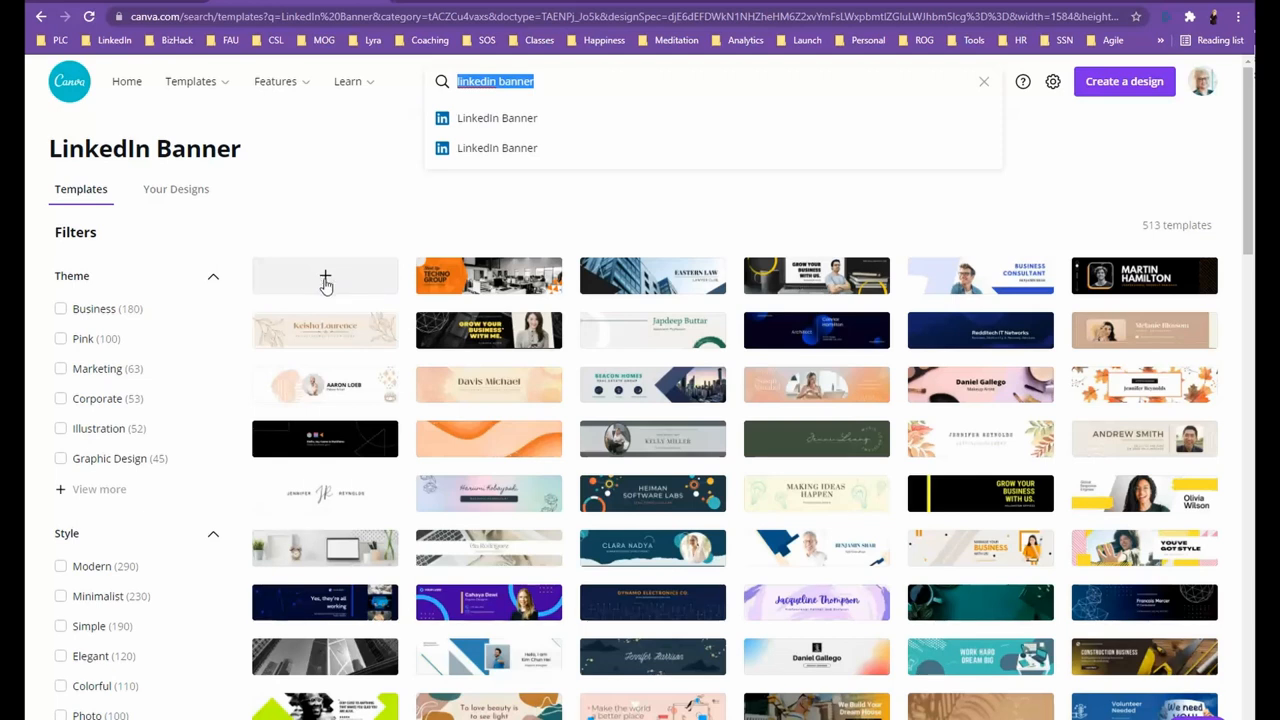
{"action": "scroll", "scroll_direction": "down", "scroll_amount": 3}
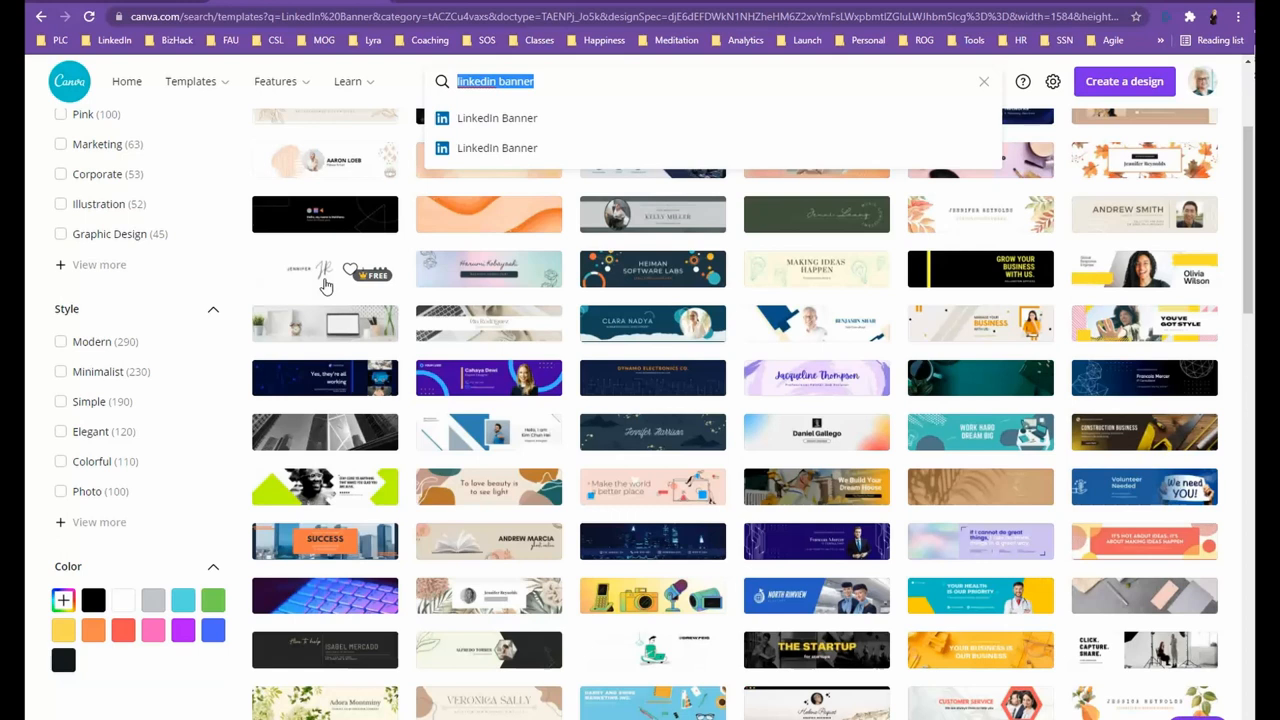
{"action": "scroll", "scroll_direction": "down", "scroll_amount": 3}
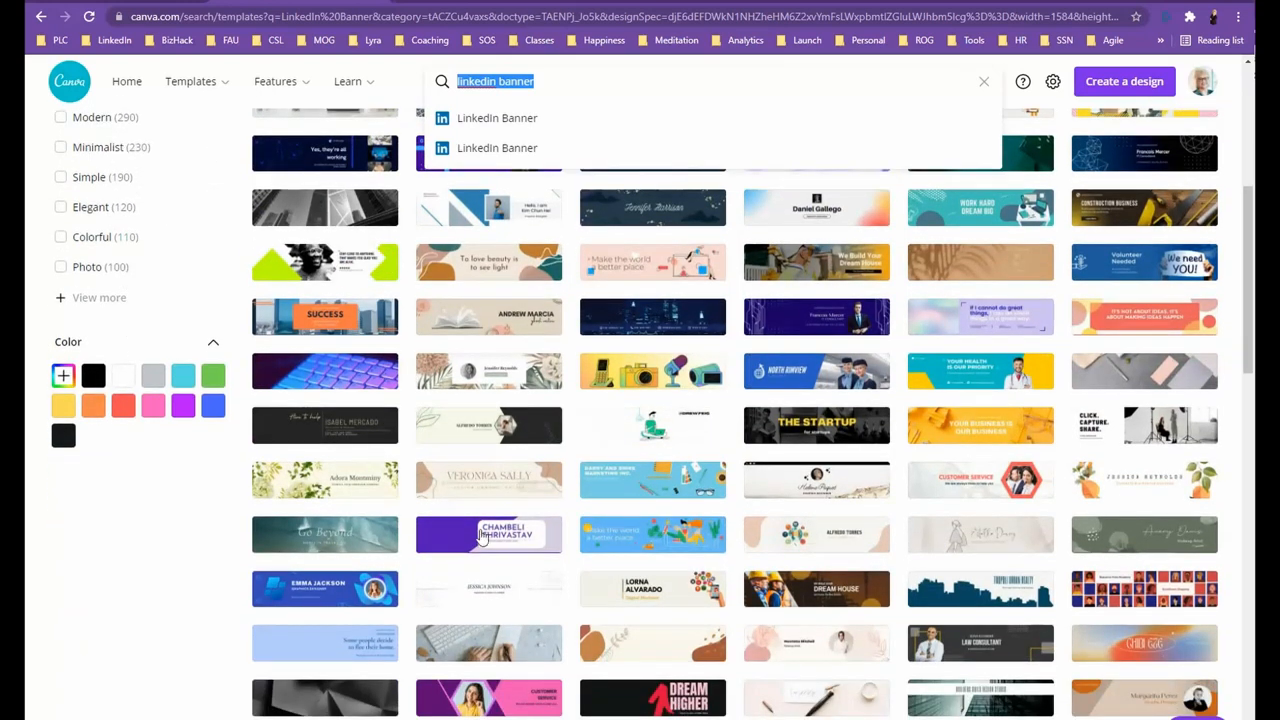
{"action": "mouse_move", "coordinate": [488, 534]}
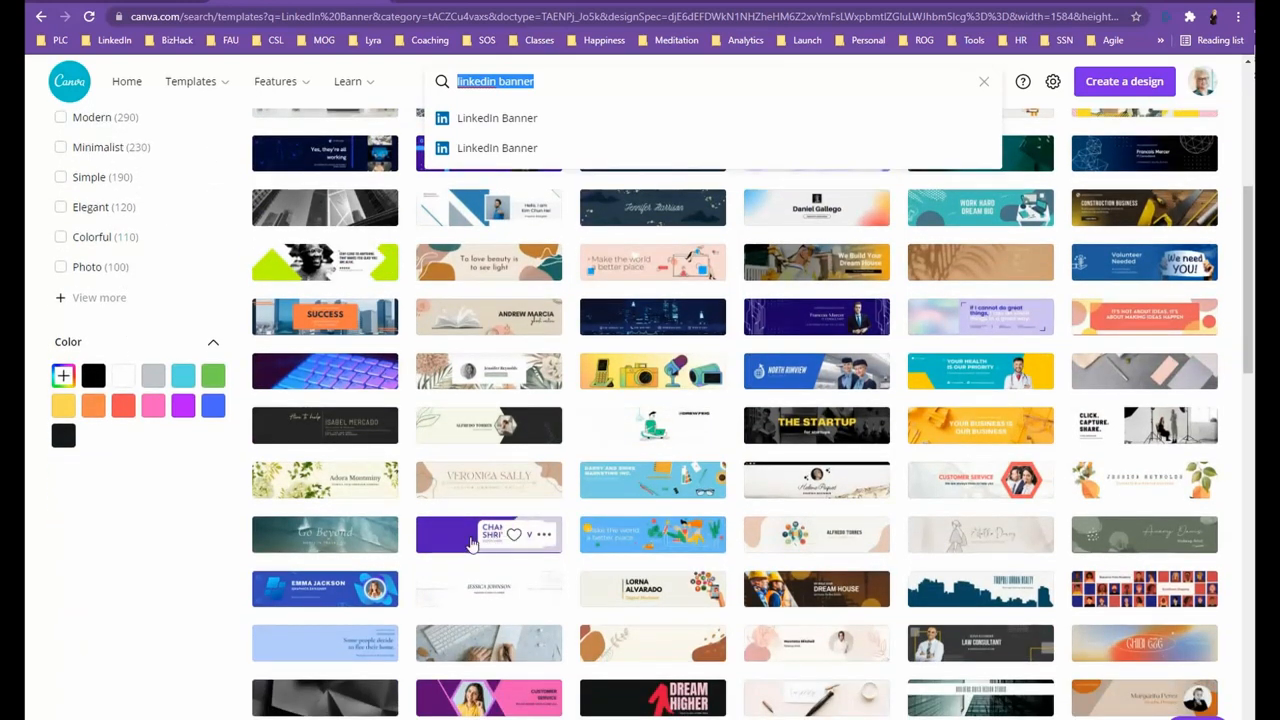
{"action": "left_click", "coordinate": [488, 534]}
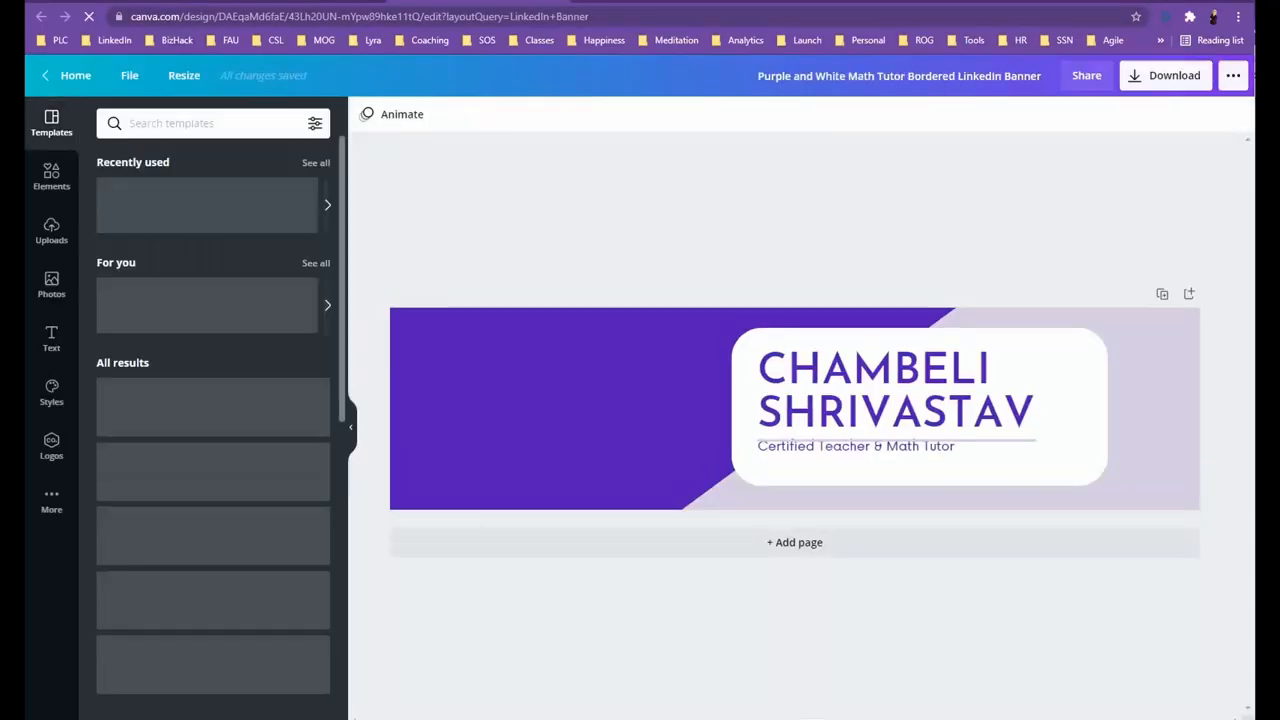
{"action": "left_click", "coordinate": [896, 390]}
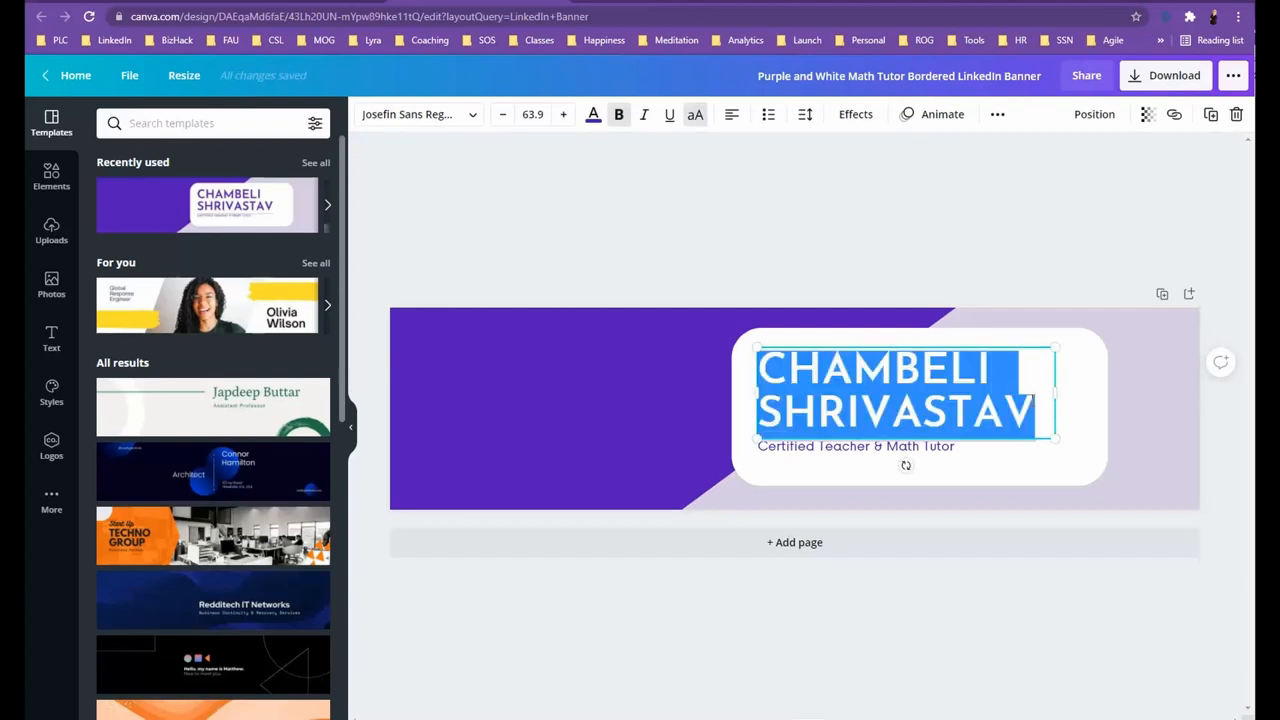
{"action": "type", "text": "SHERYL CATTELL"}
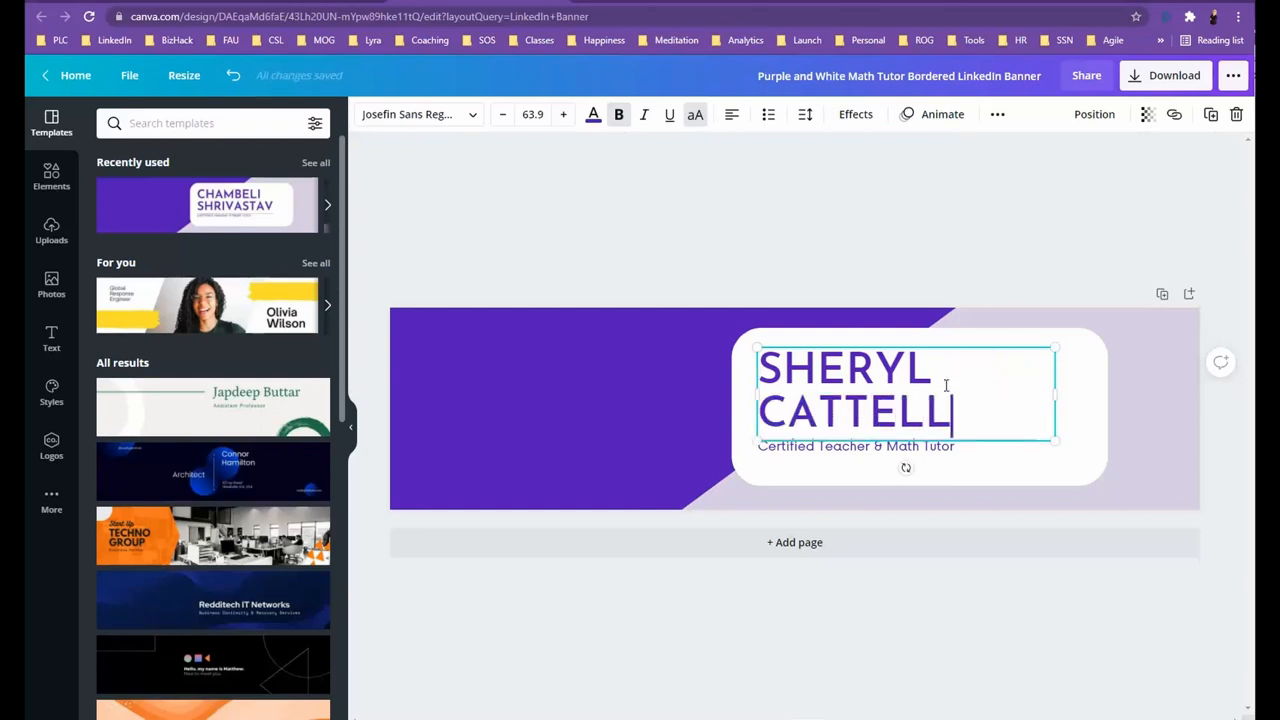
{"action": "left_click", "coordinate": [856, 446]}
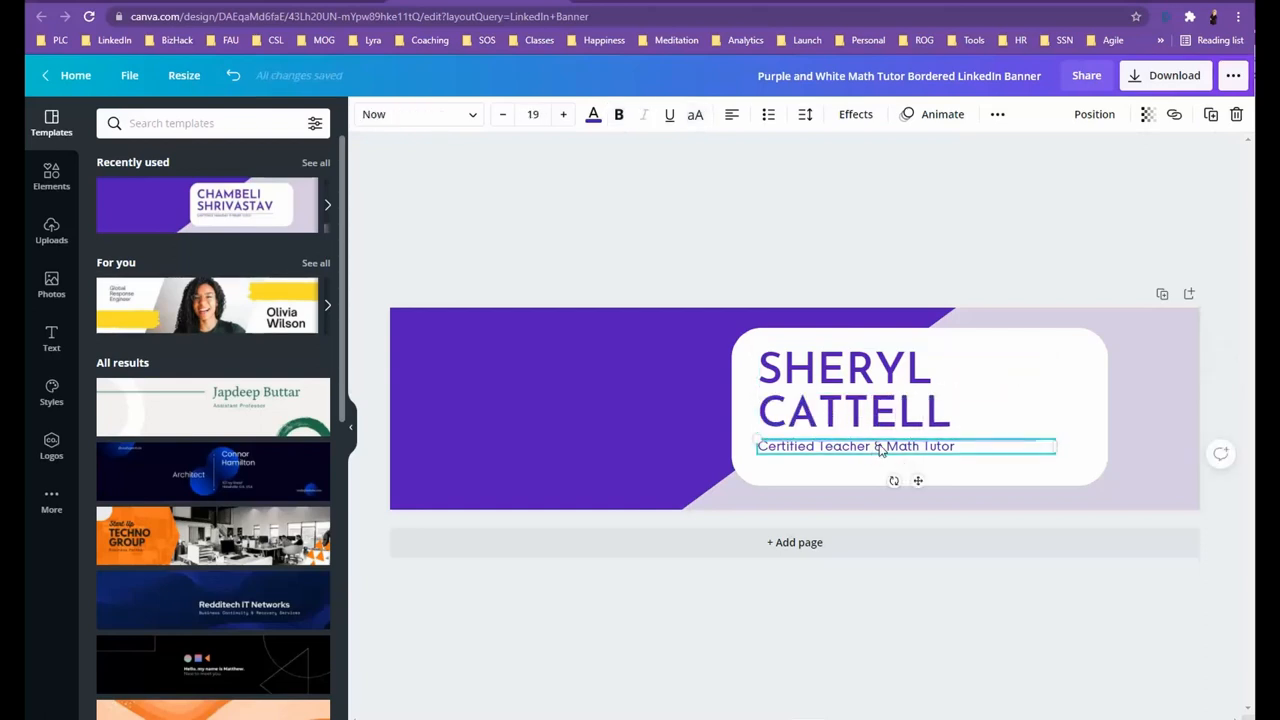
{"action": "double_click", "coordinate": [936, 446]}
{"action": "type", "text": "Certified Life Coach"}
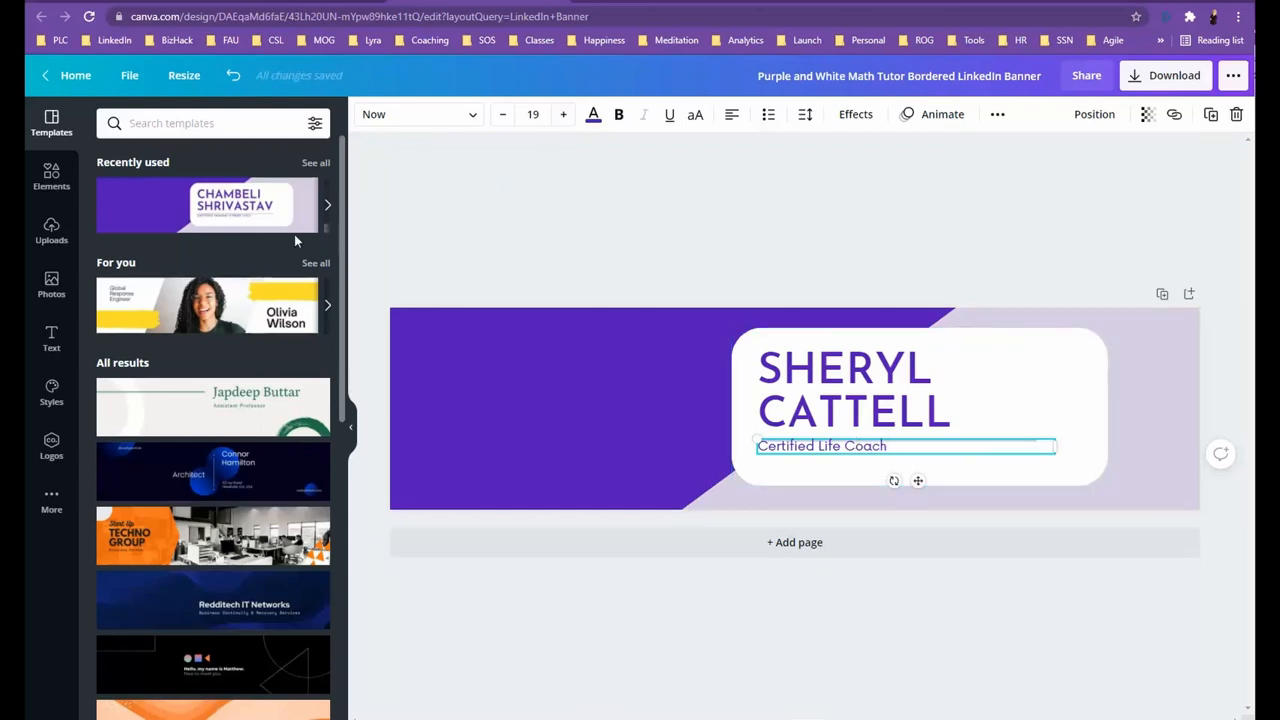
{"action": "mouse_move", "coordinate": [192, 224]}
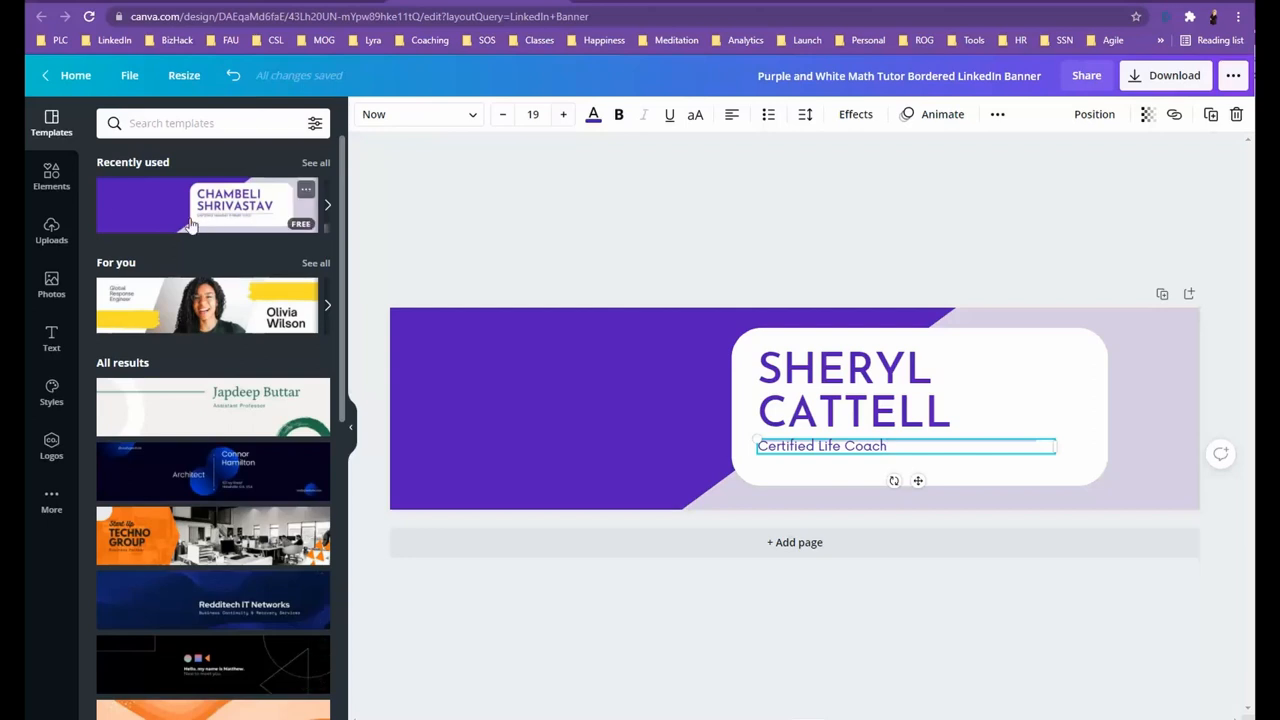
{"action": "mouse_move", "coordinate": [52, 228]}
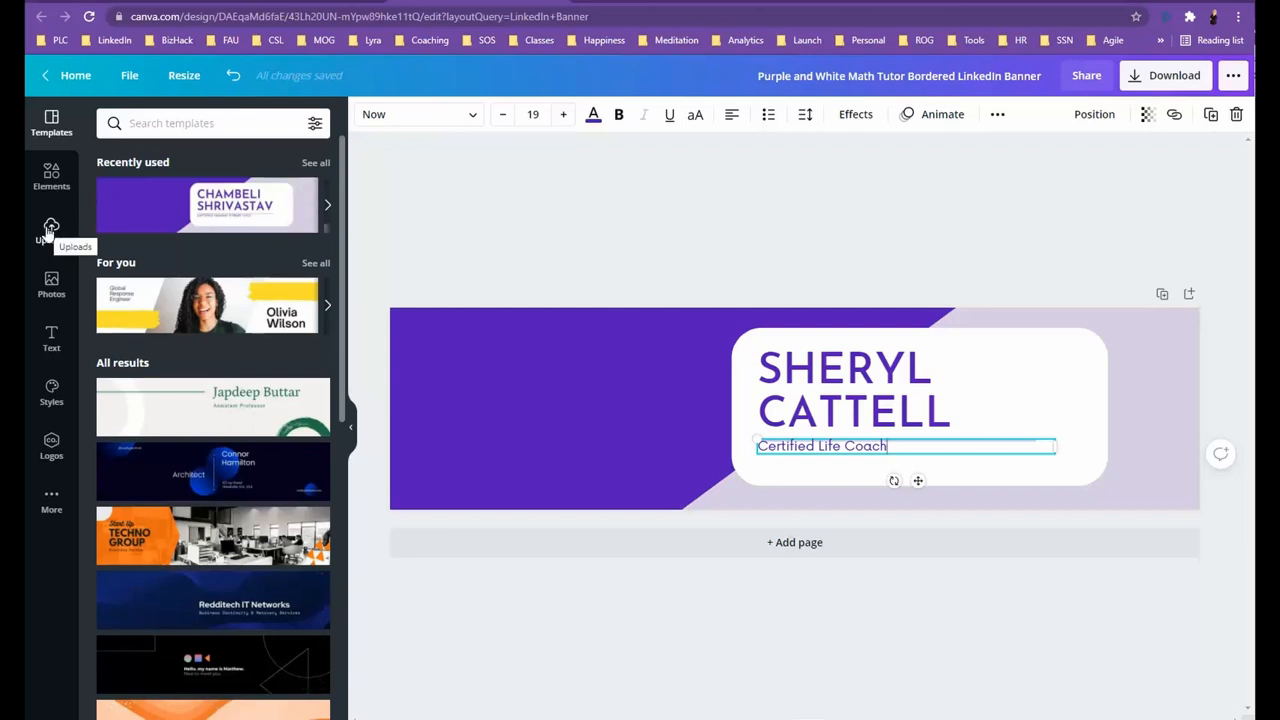
{"action": "mouse_move", "coordinate": [96, 206]}
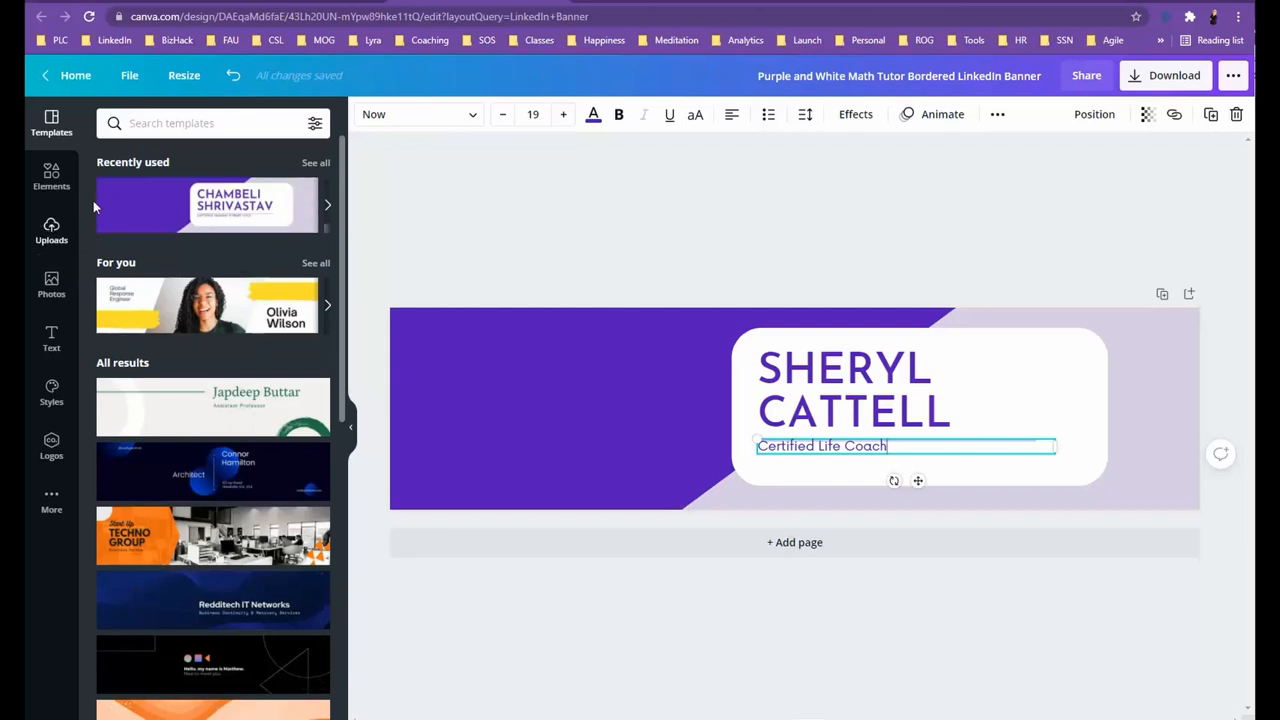
Download the finished Sheryl Cattell banner as a PNG.
{"action": "left_click", "coordinate": [1164, 76]}
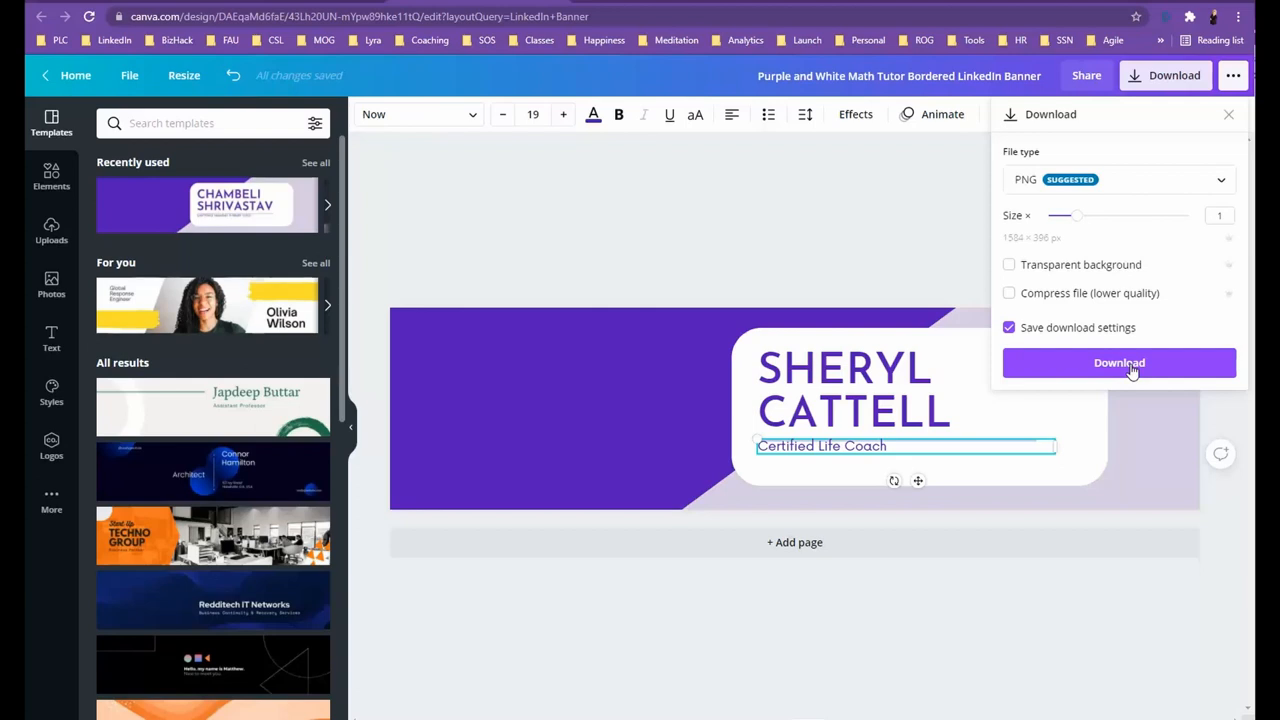
{"action": "mouse_move", "coordinate": [1128, 374]}
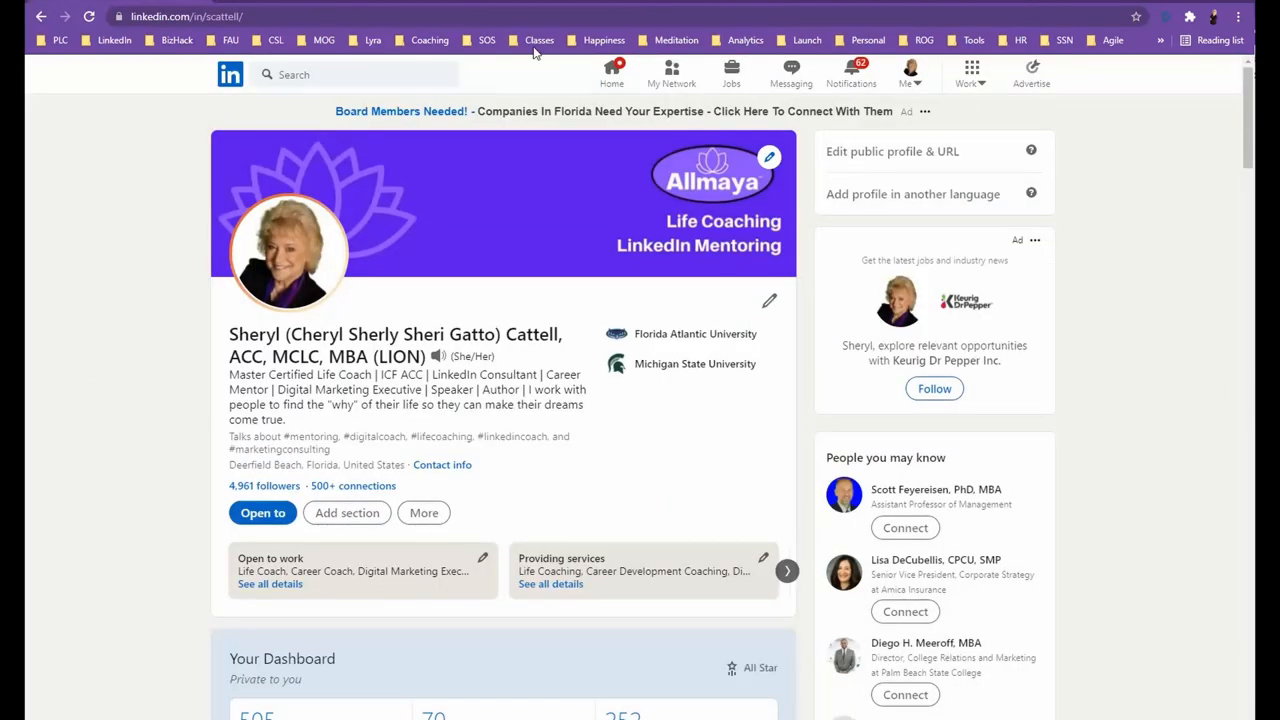
{"action": "mouse_move", "coordinate": [784, 162]}
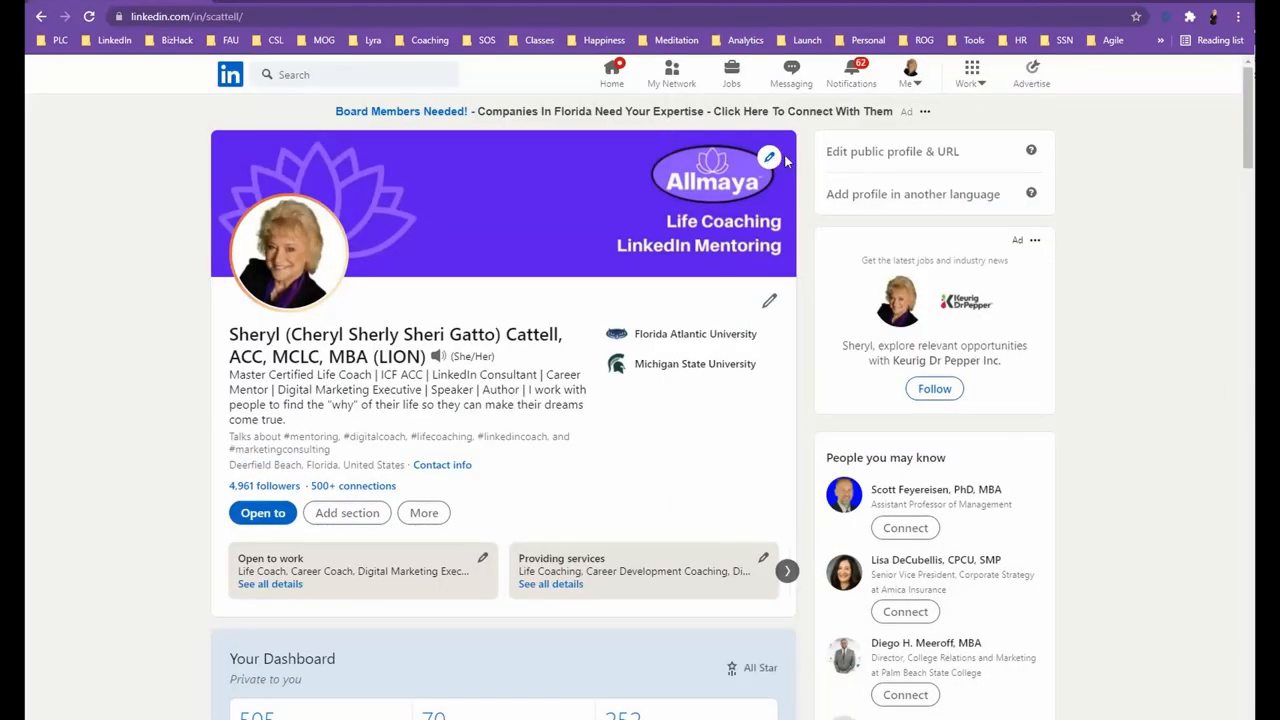
{"action": "left_click", "coordinate": [768, 158]}
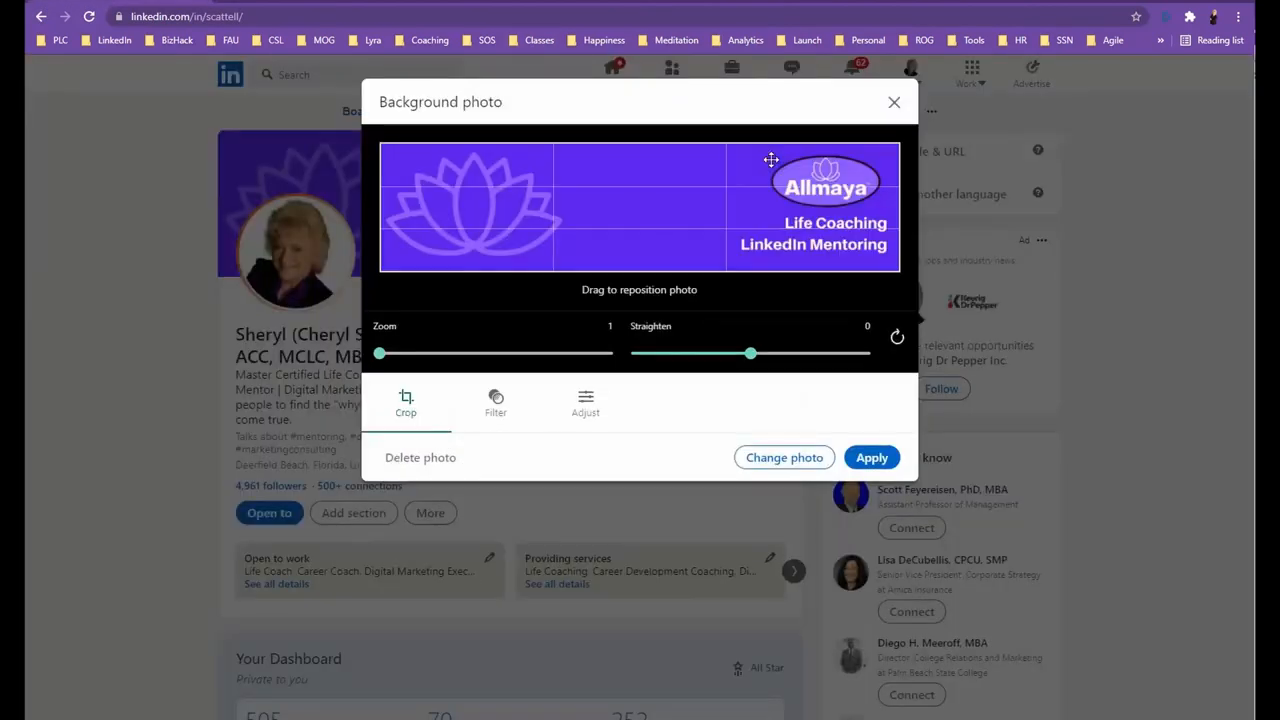
{"action": "mouse_move", "coordinate": [784, 456]}
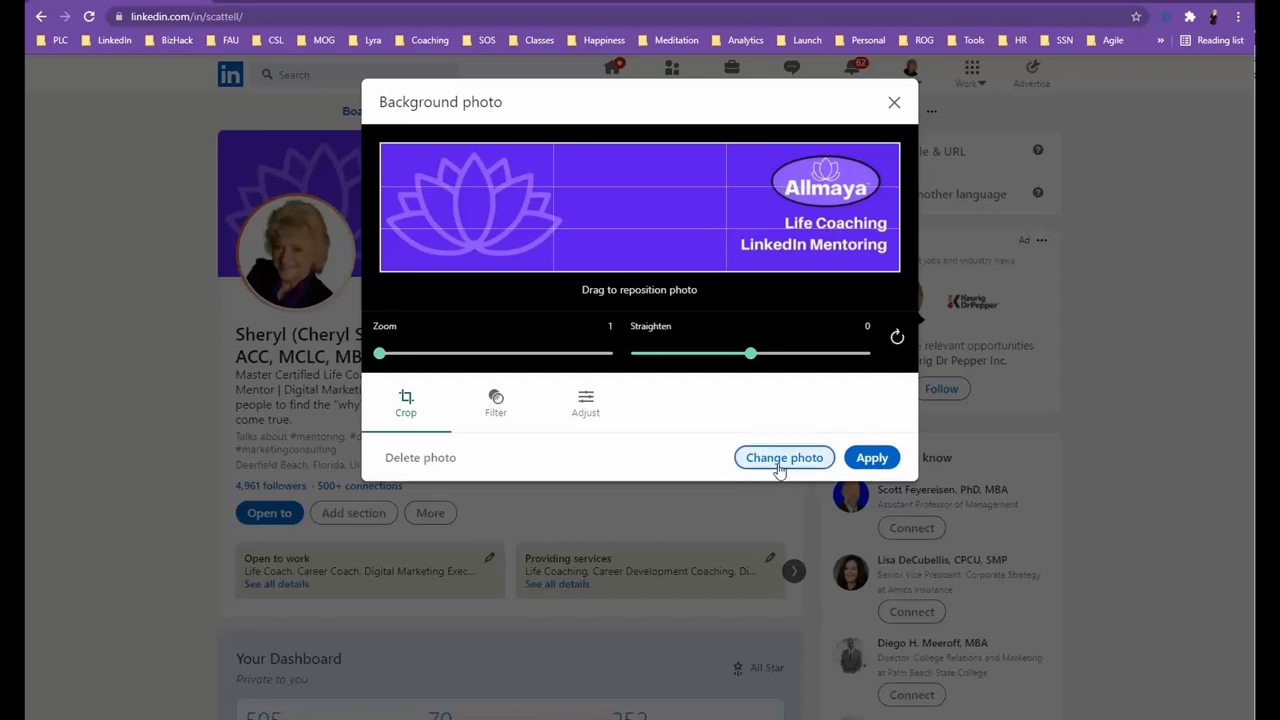
{"action": "left_click", "coordinate": [784, 456]}
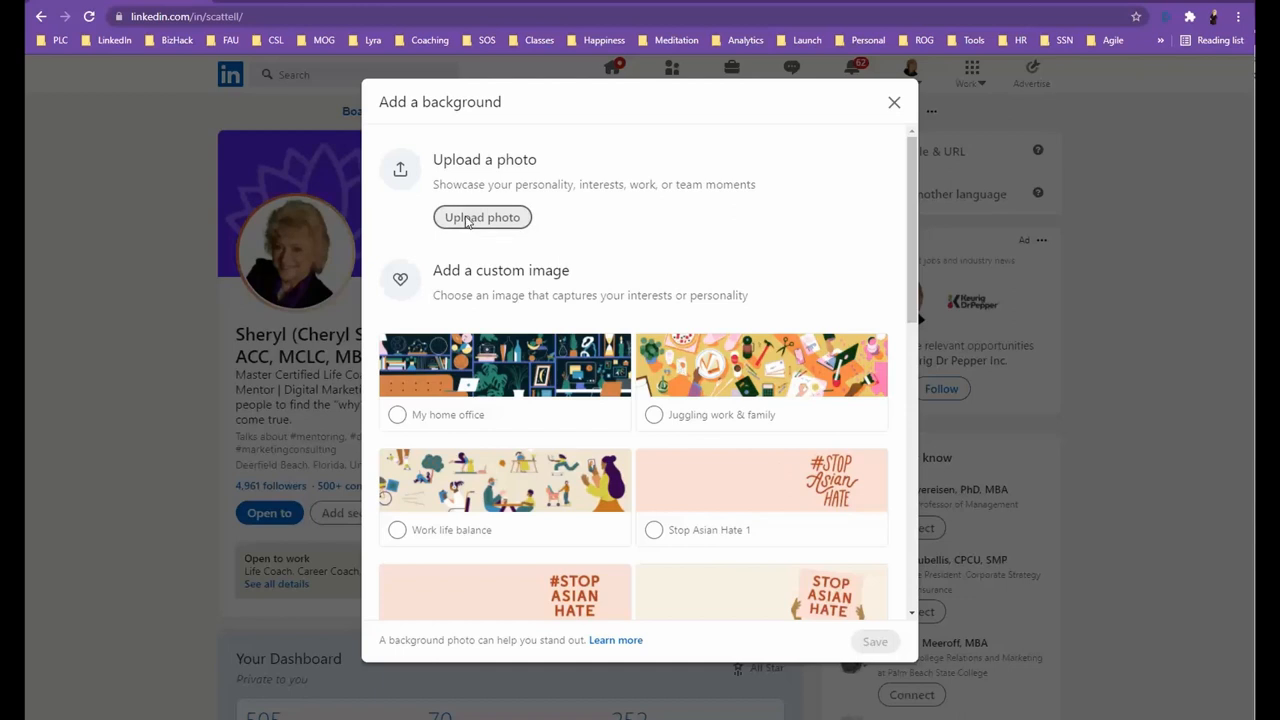
{"action": "left_click", "coordinate": [482, 216]}
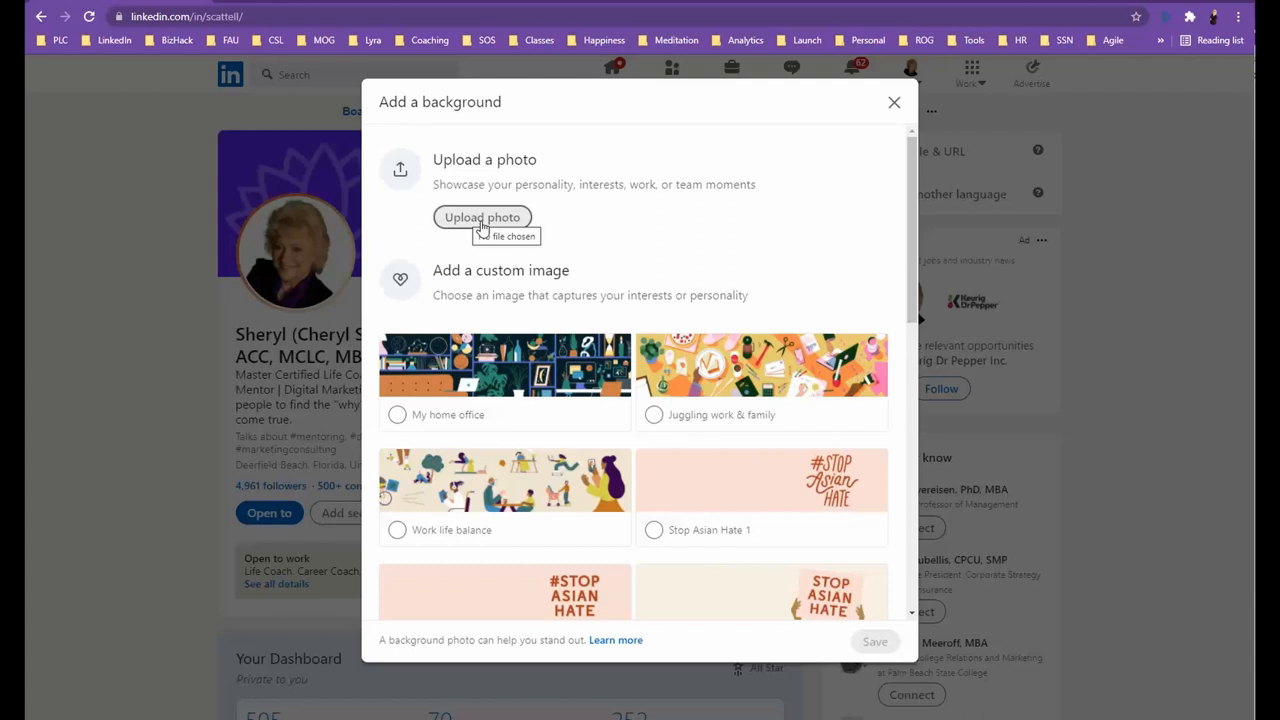
{"action": "left_click", "coordinate": [892, 102]}
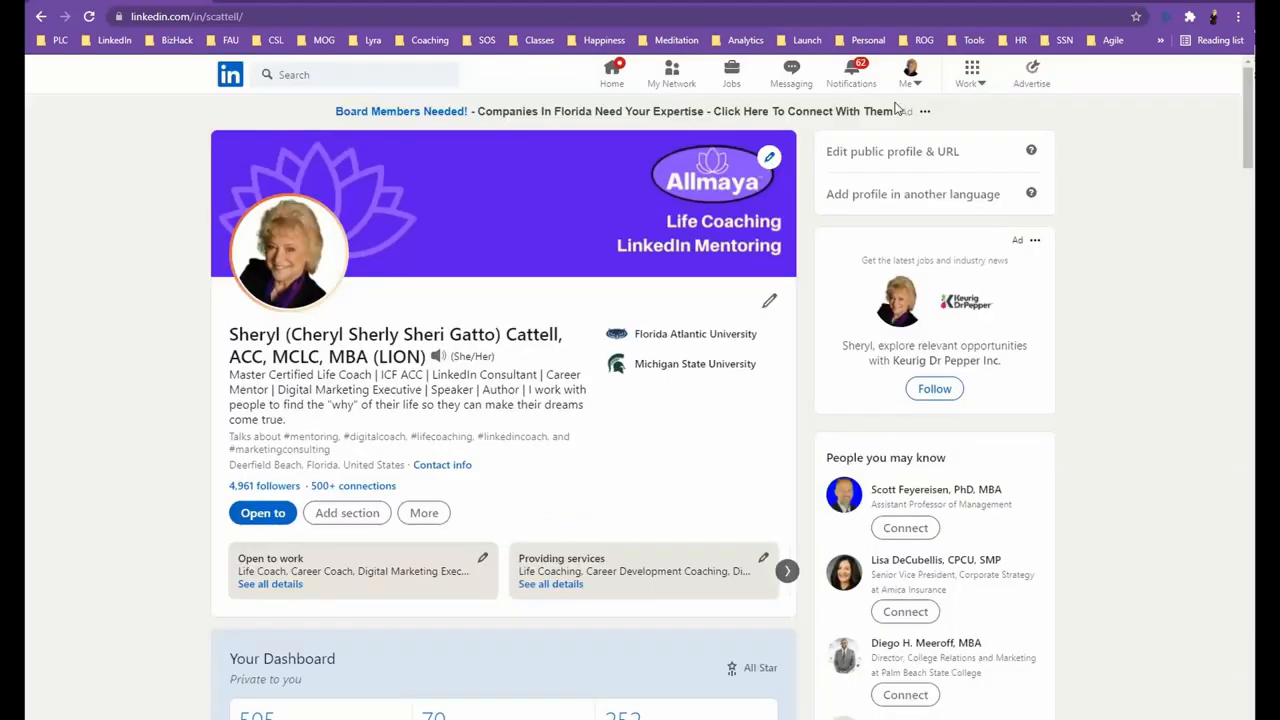